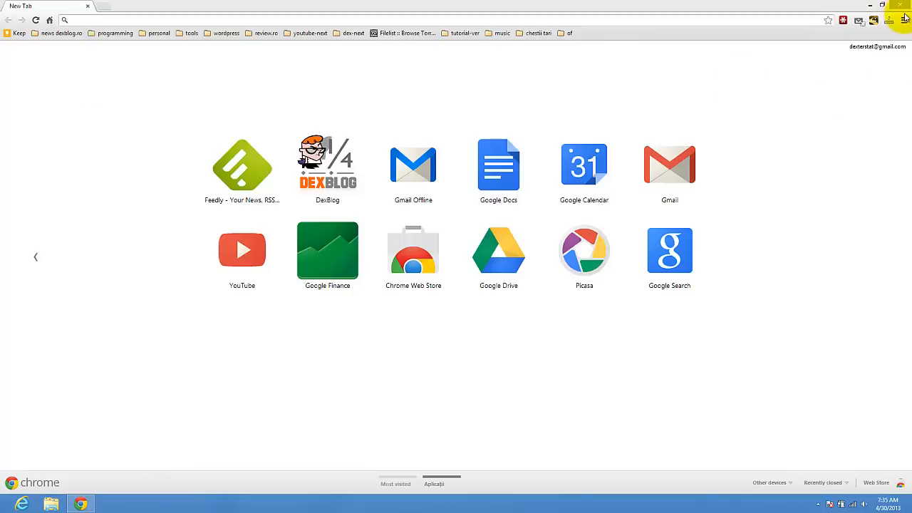
# Step: Open the Chrome three-bar menu on the New Tab page
pyautogui.click(906, 19)
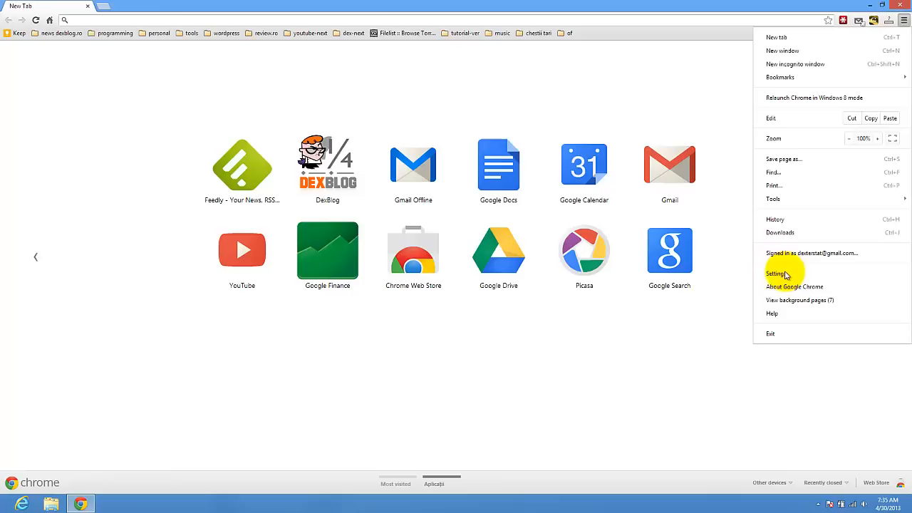
# Step: Go to Chrome Settings, where Yahoo! shows as the current search engine
pyautogui.click(776, 274)
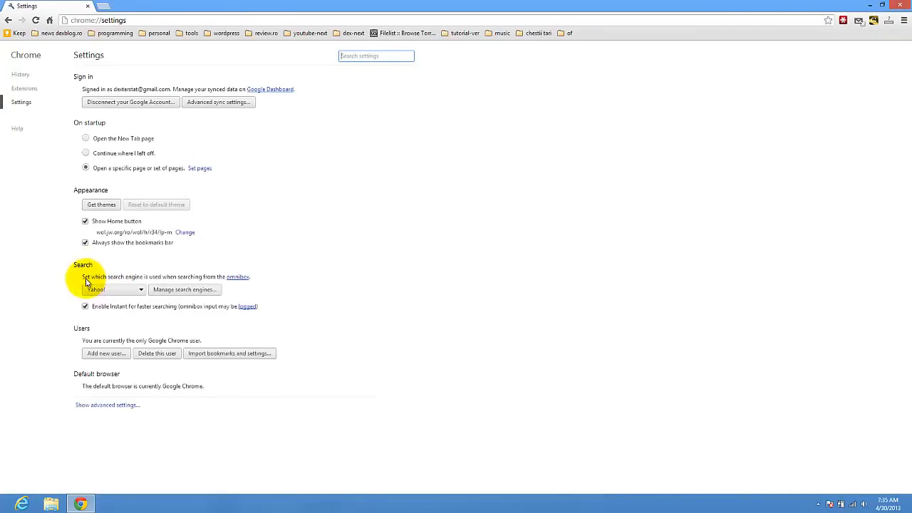
pyautogui.moveTo(152, 280)
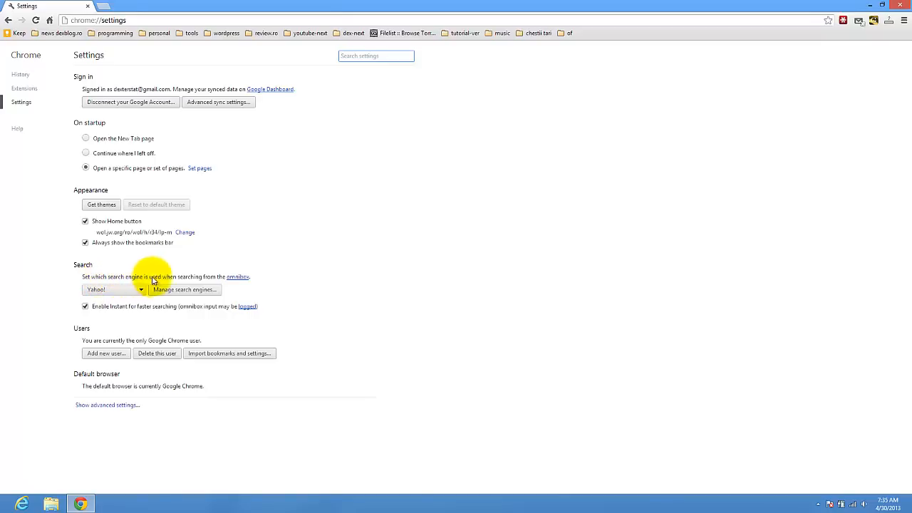
pyautogui.moveTo(208, 278)
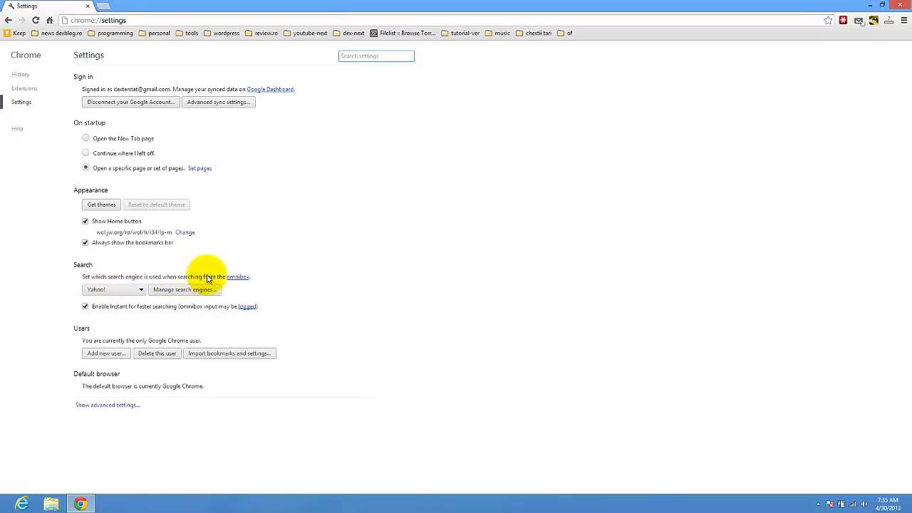
pyautogui.moveTo(170, 296)
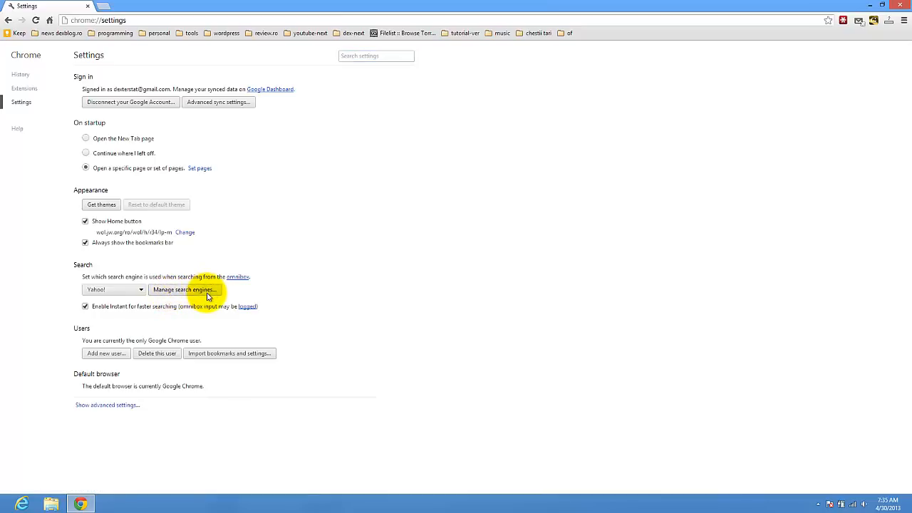
# Step: In Manage search engines, make Google the default in place of Yahoo!
pyautogui.click(184, 289)
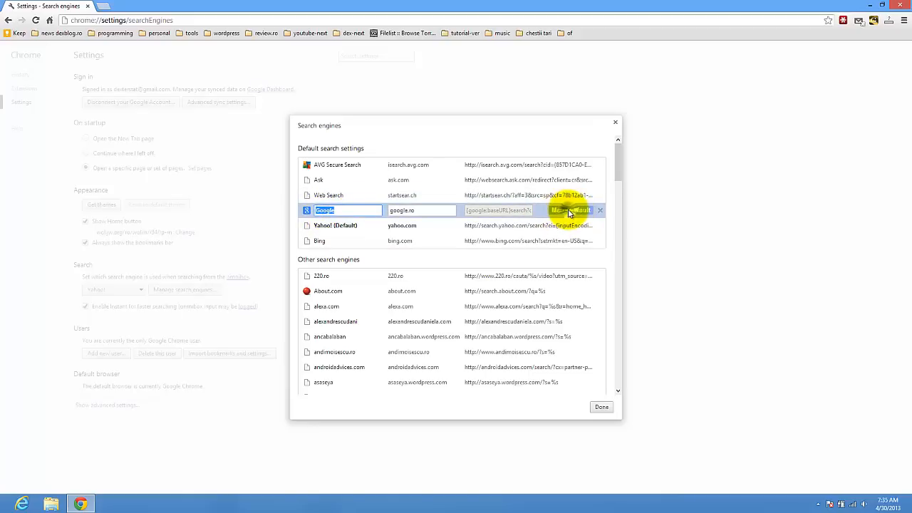
pyautogui.click(574, 210)
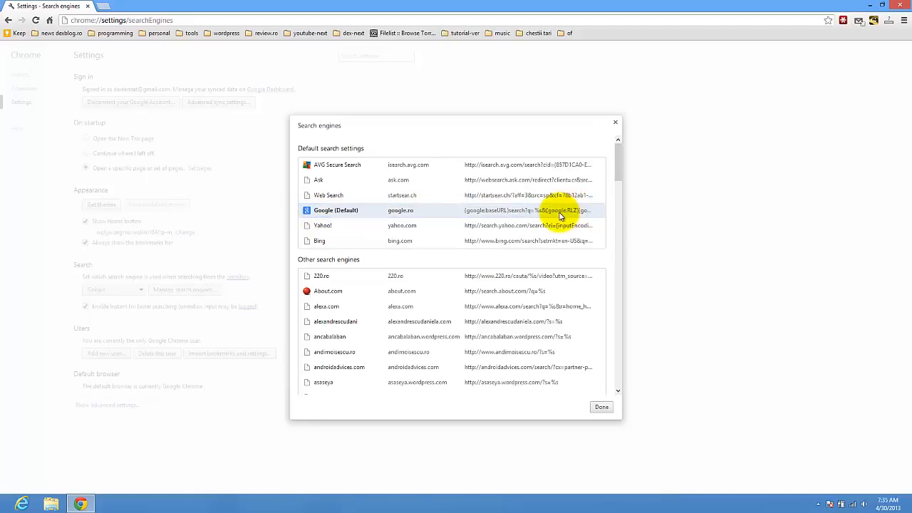